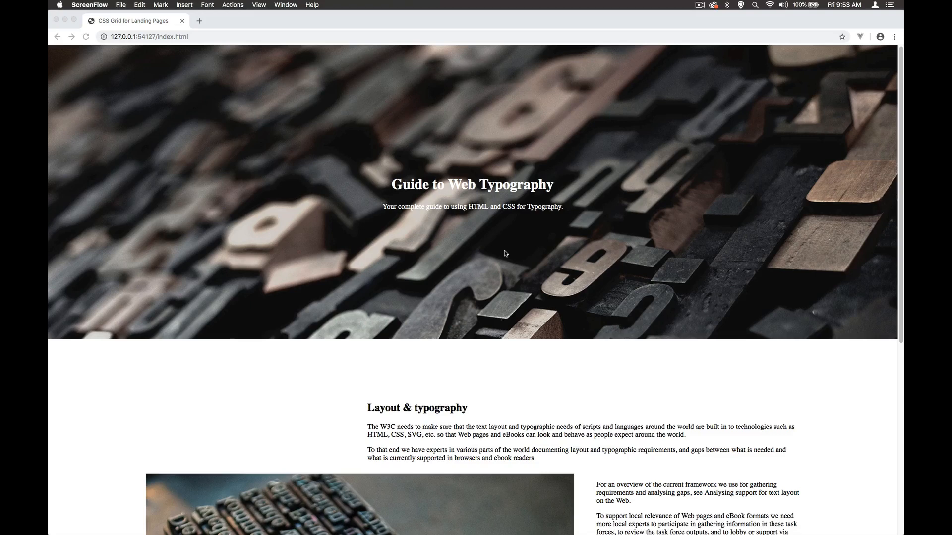
mouse_move(891, 202)
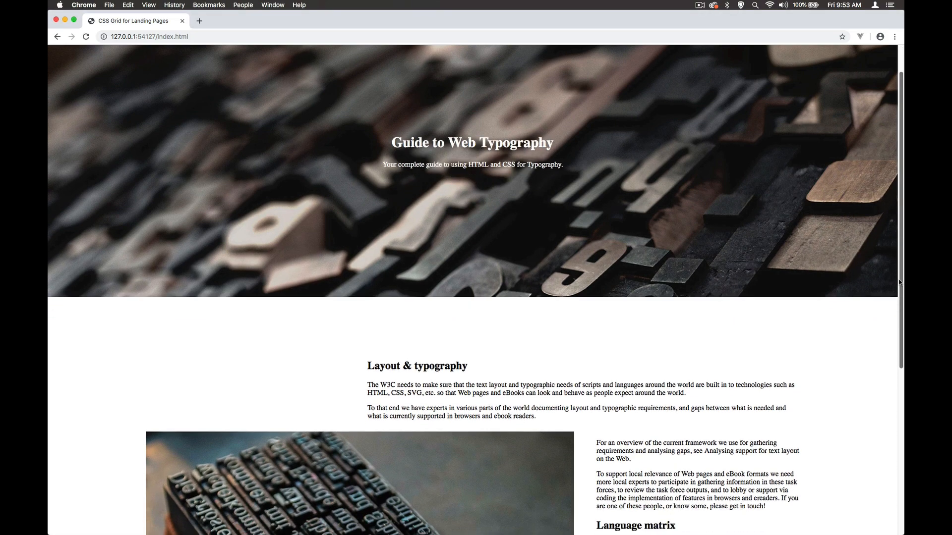
Scroll down the landing page in Chrome to review its typography.
scroll("down", 3)
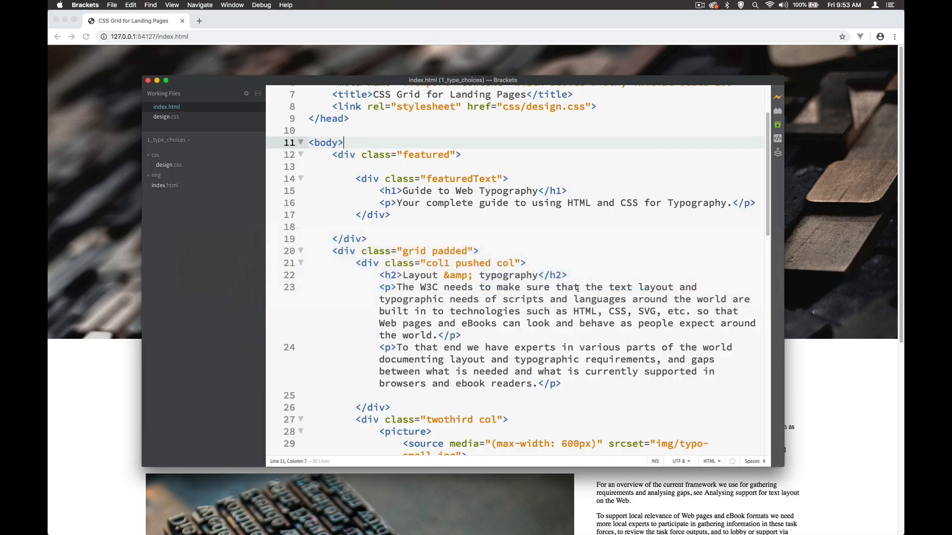
Switch to design.css to read the body rule's common typefaces comment.
left_click(167, 117)
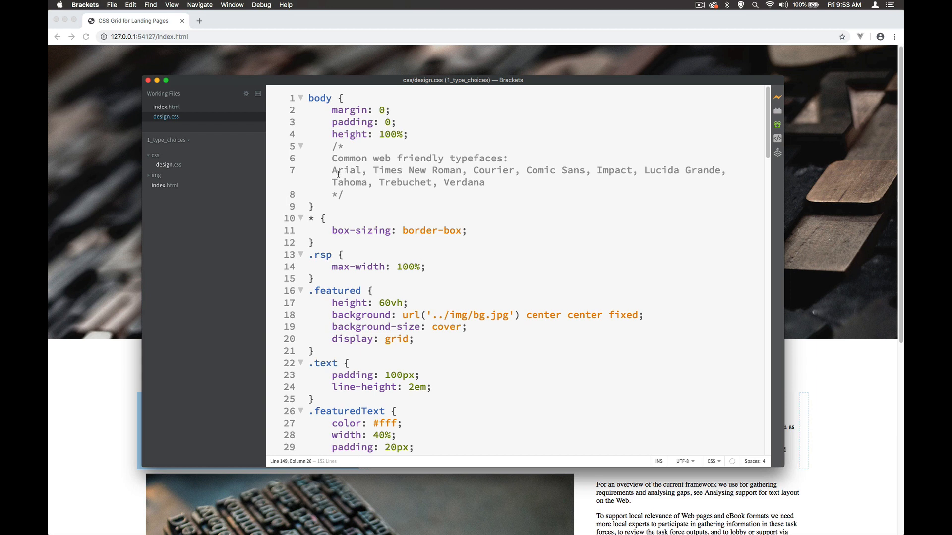
mouse_move(350, 177)
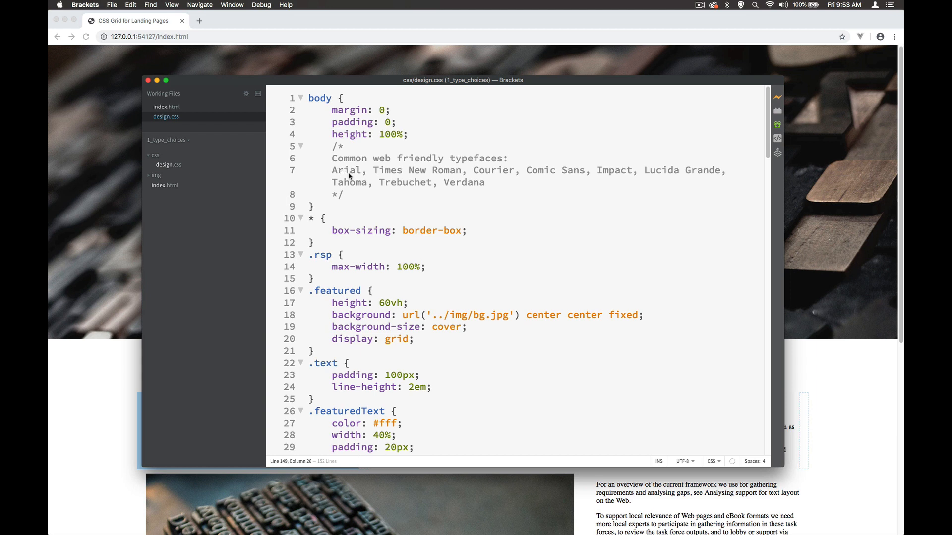
mouse_move(484, 177)
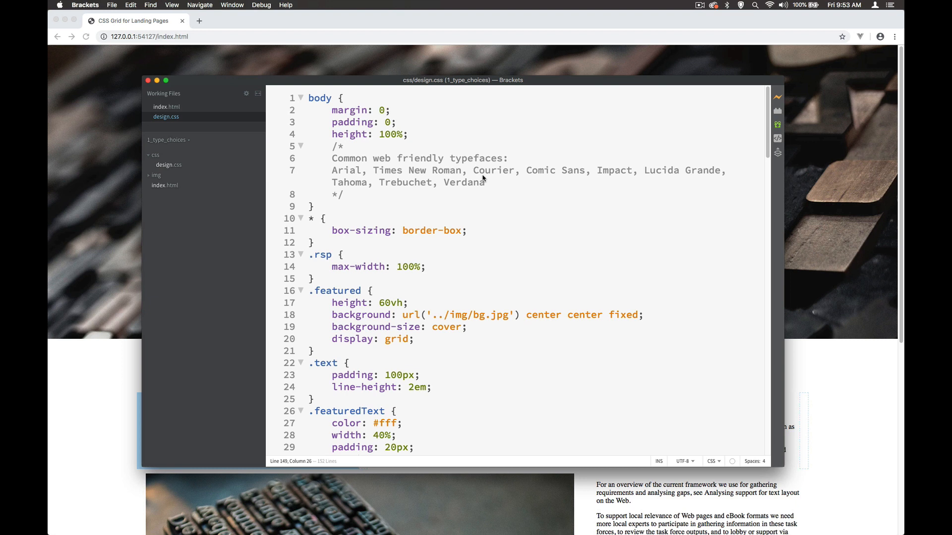
mouse_move(541, 187)
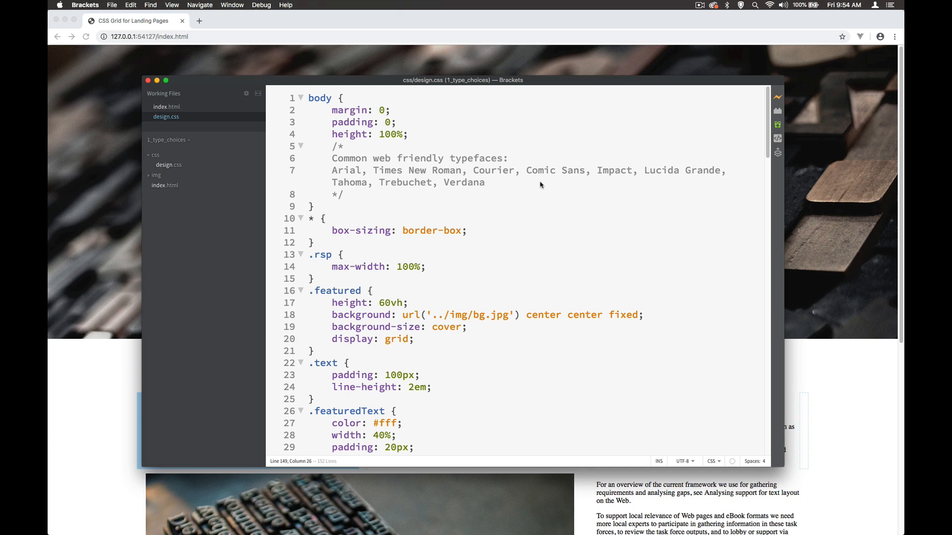
mouse_move(539, 186)
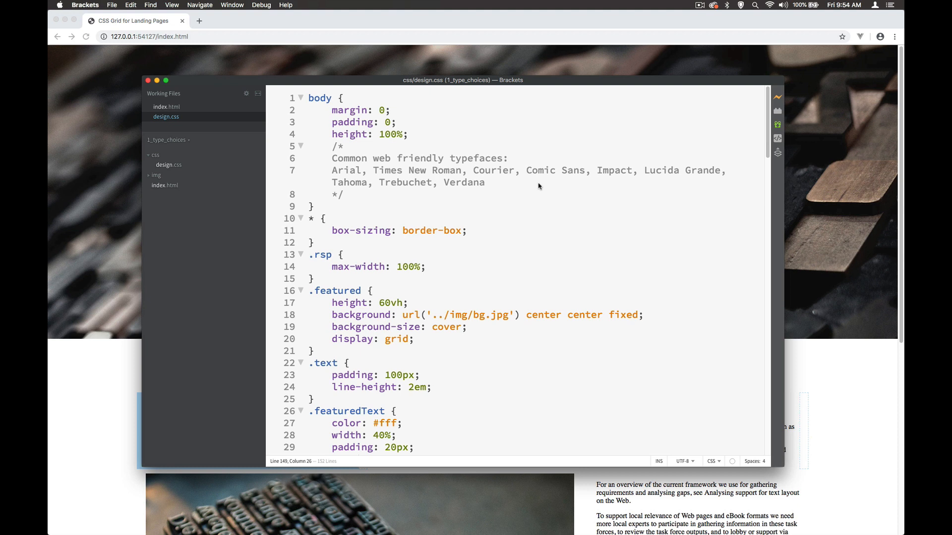
mouse_move(528, 189)
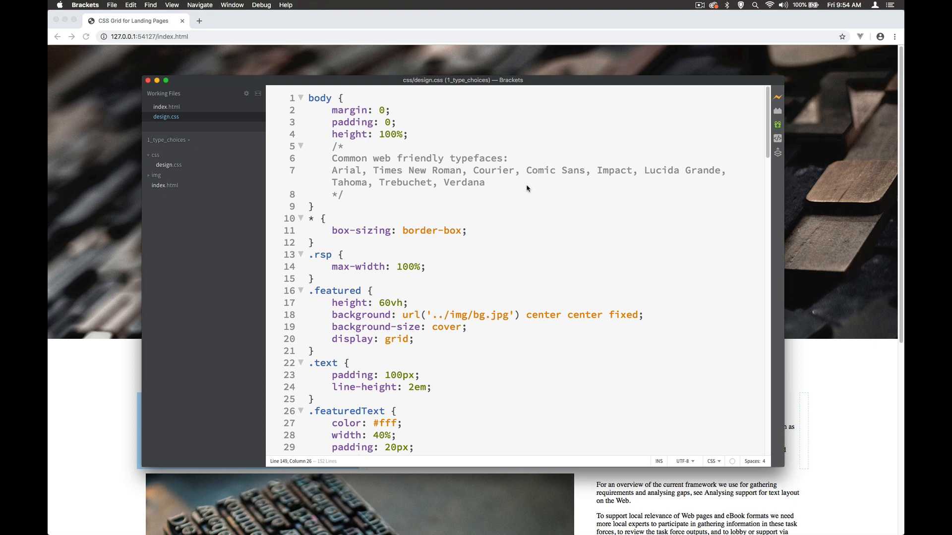
mouse_move(461, 192)
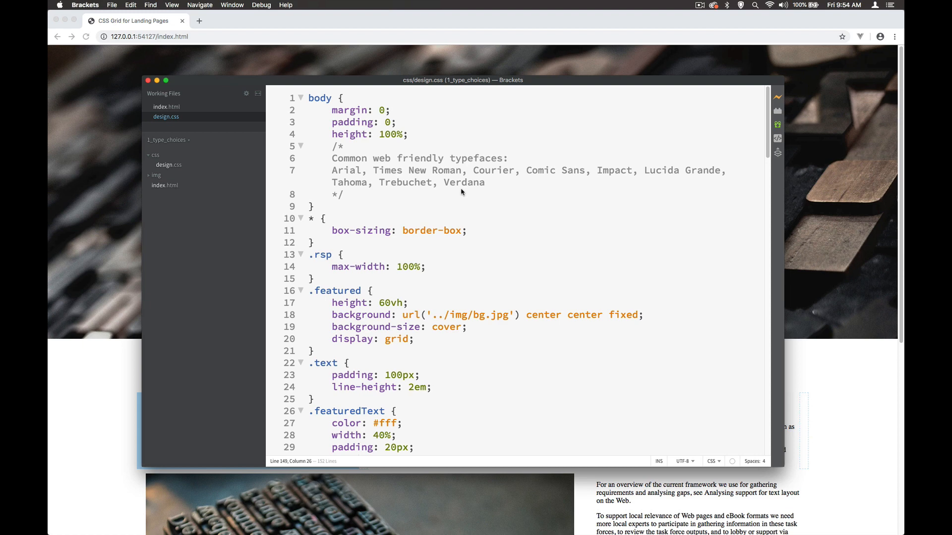
mouse_move(390, 196)
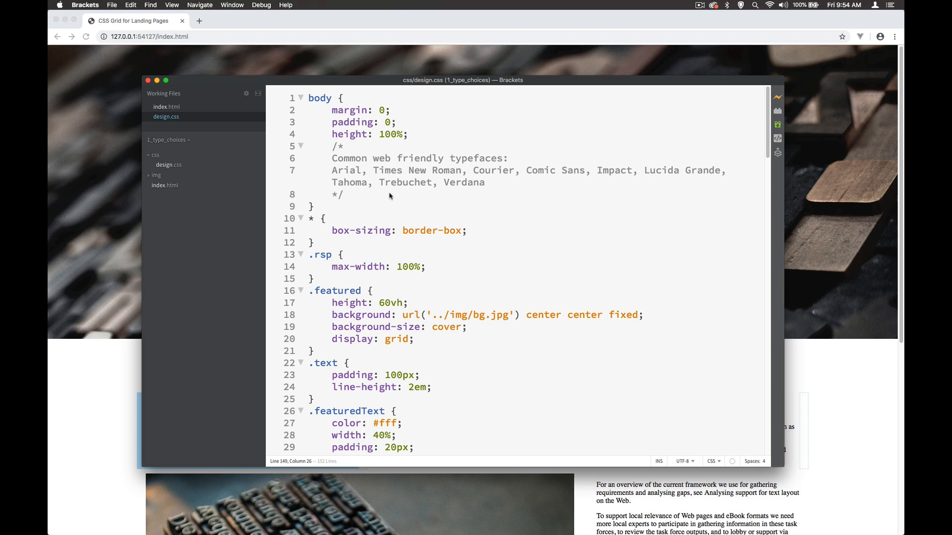
Add font-family: Arial, sans-serif; to the body rule, then adjust the word font.
left_click(371, 194)
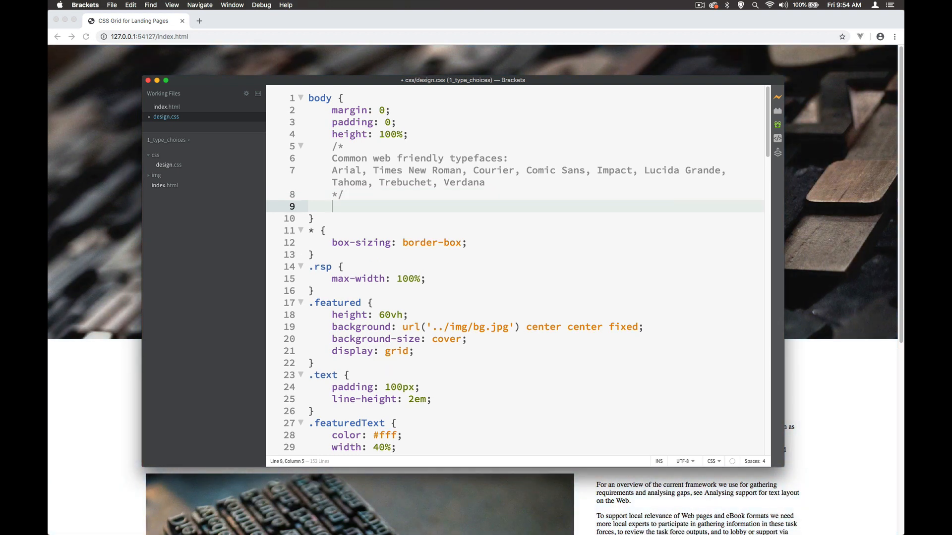
type("font-family:")
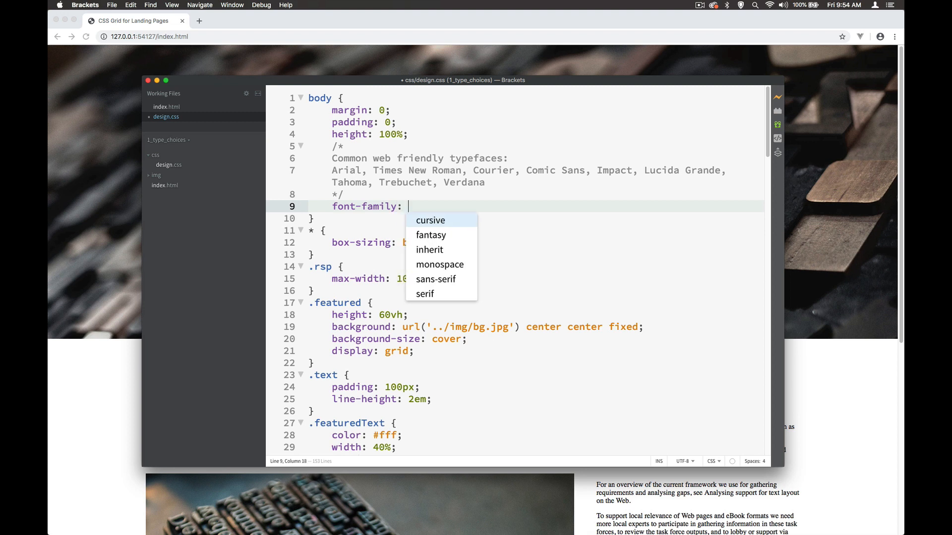
type("Arial")
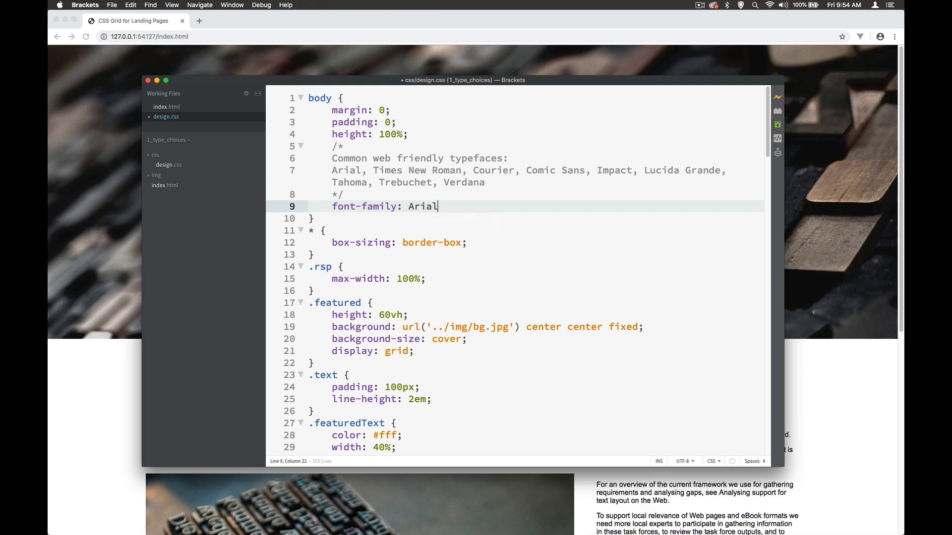
type(",")
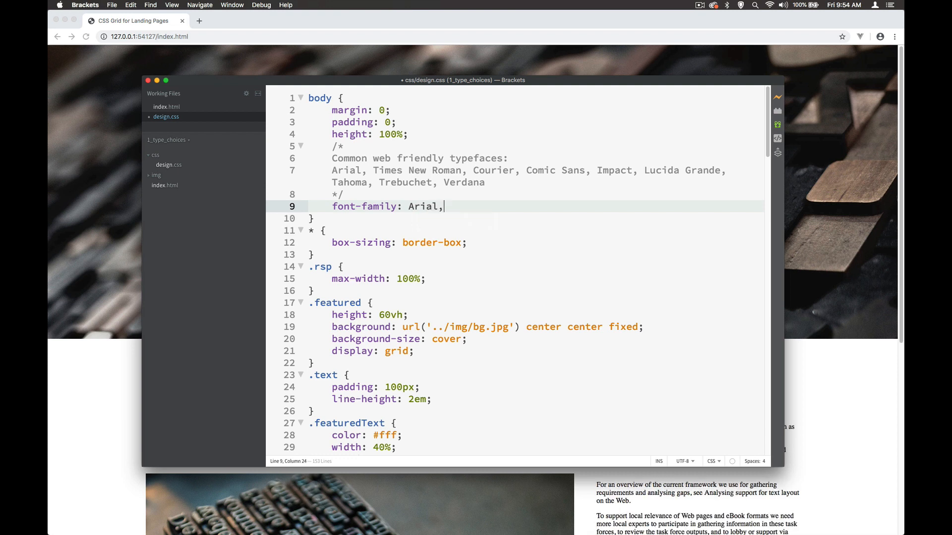
type("sans-serif")
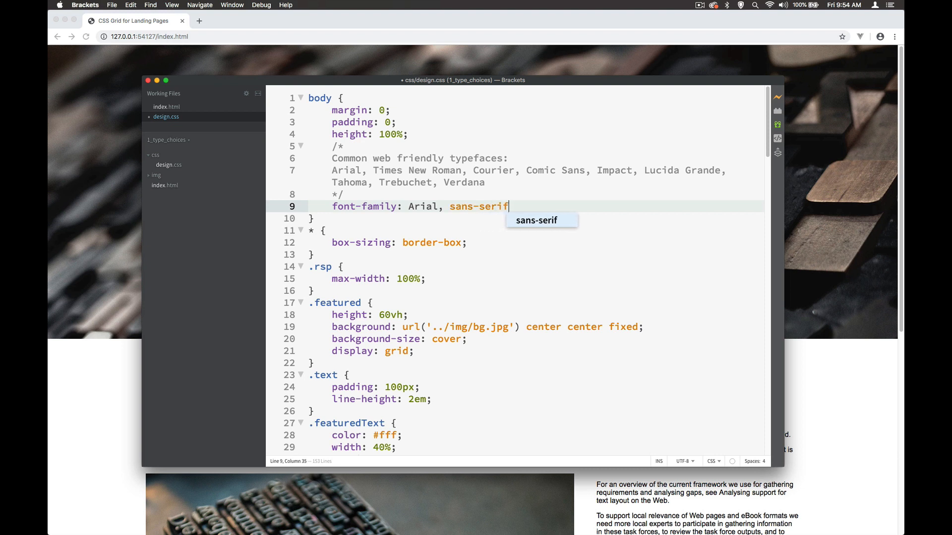
type(";")
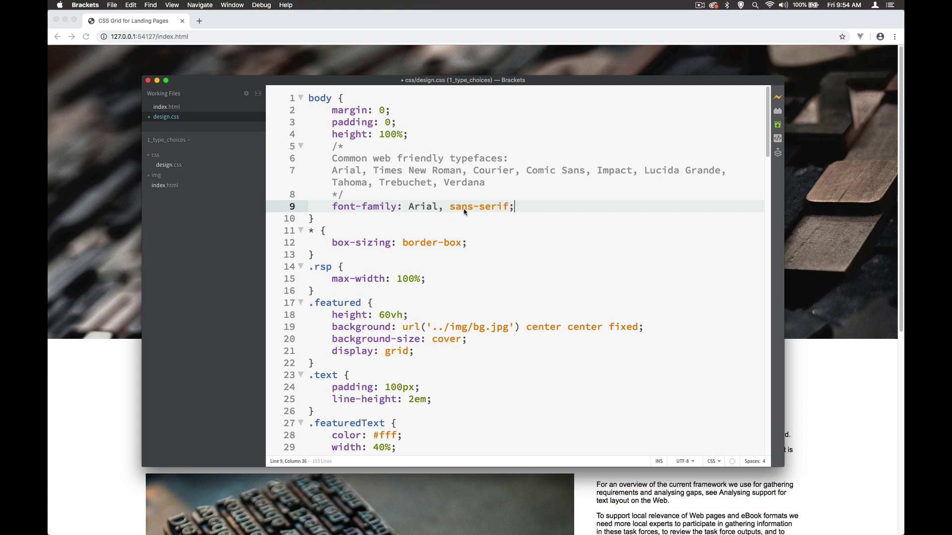
double_click(343, 207)
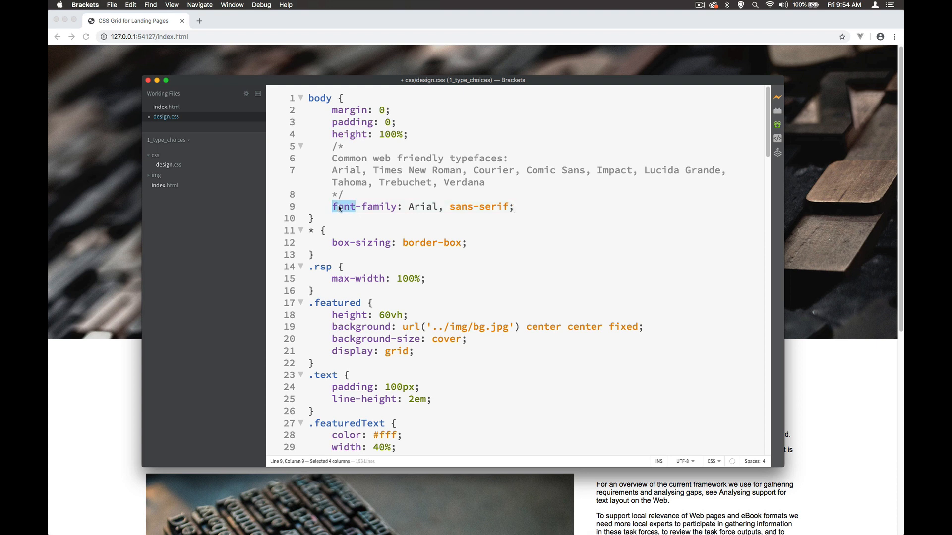
key("Backspace")
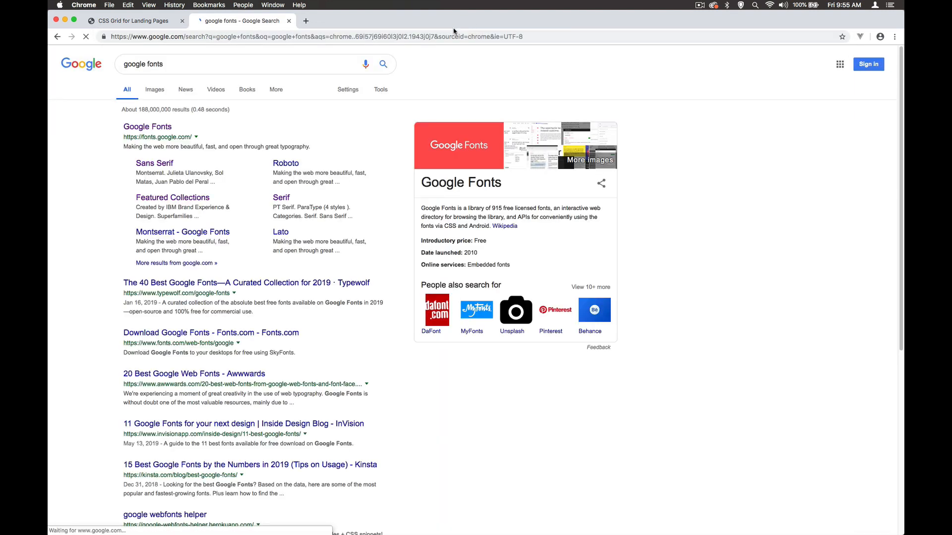
Go to fonts.google.com and filter the directory with 'ibm' to show IBM Plex families.
left_click(146, 127)
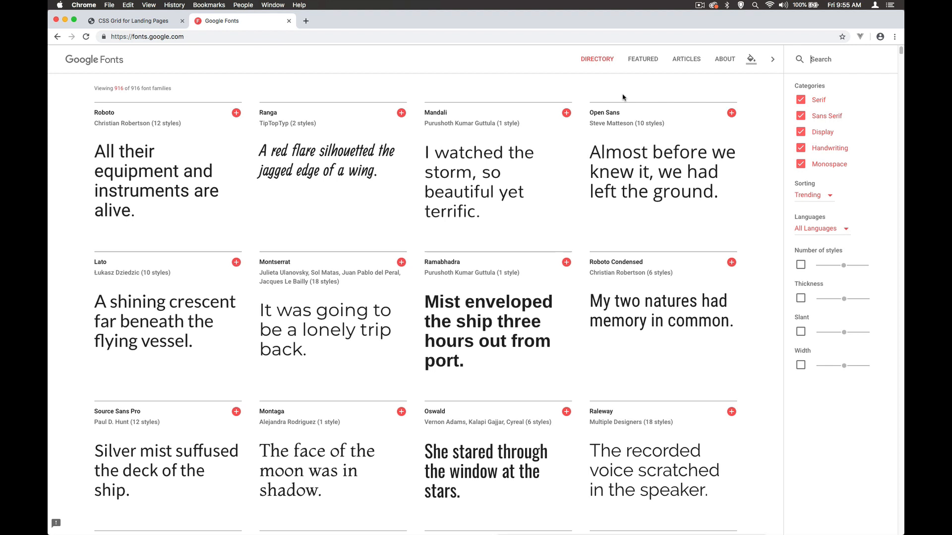
type("ibm")
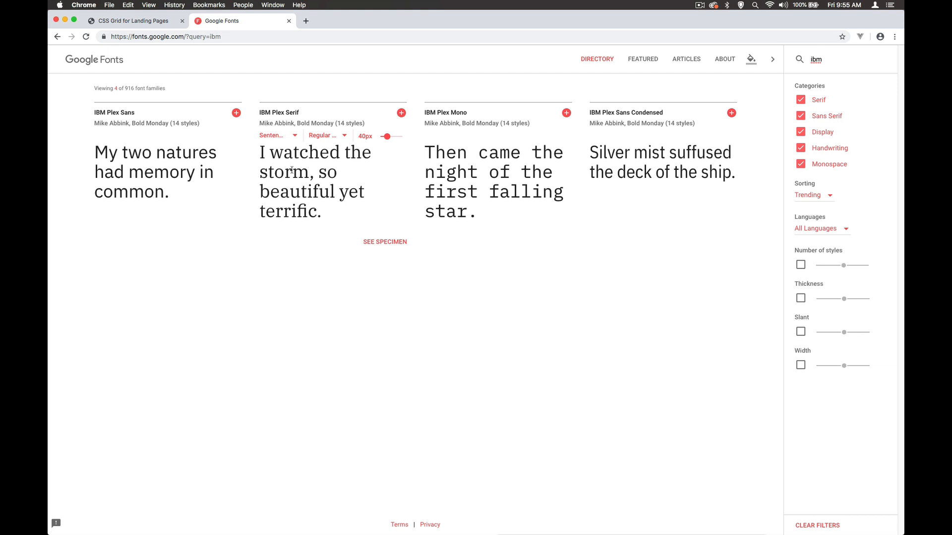
mouse_move(303, 165)
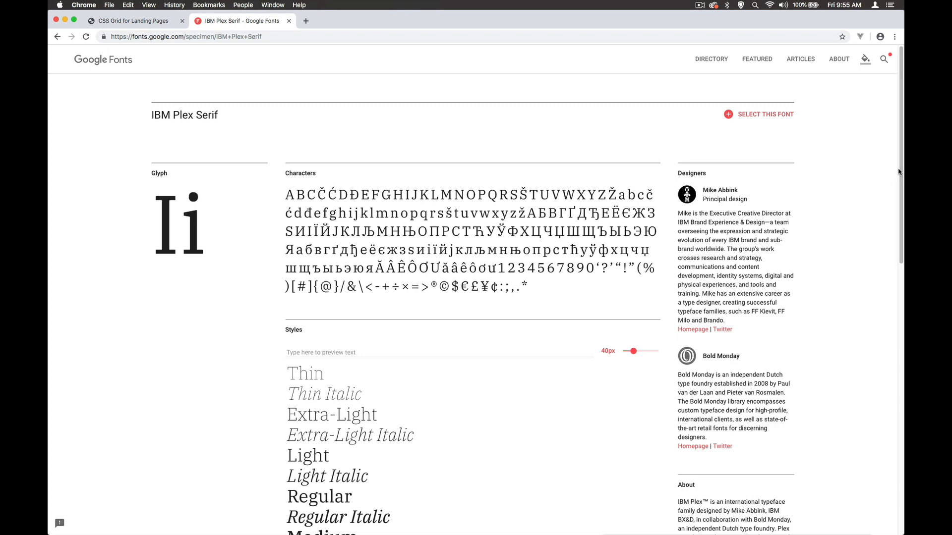
Scroll through the IBM Plex Serif specimen styles before selecting the family.
scroll("down", 3)
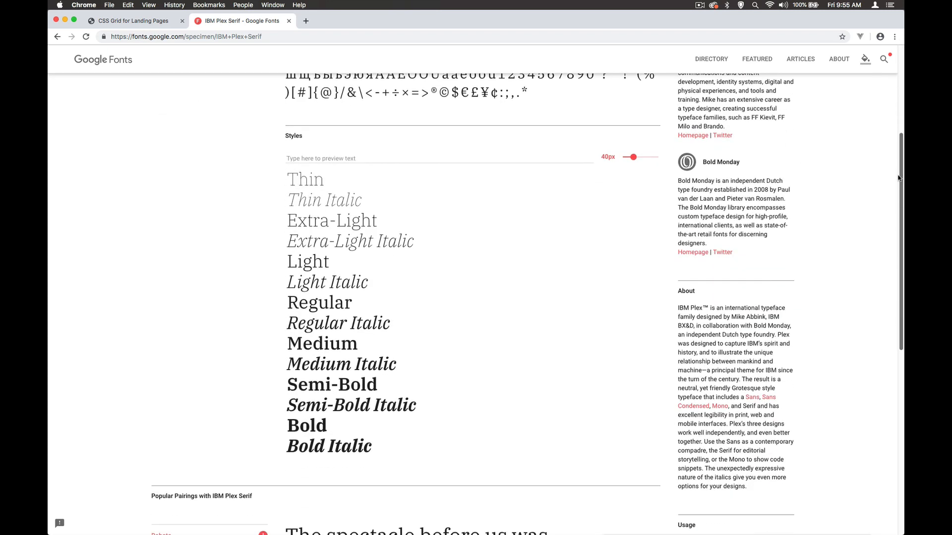
scroll("up", 3)
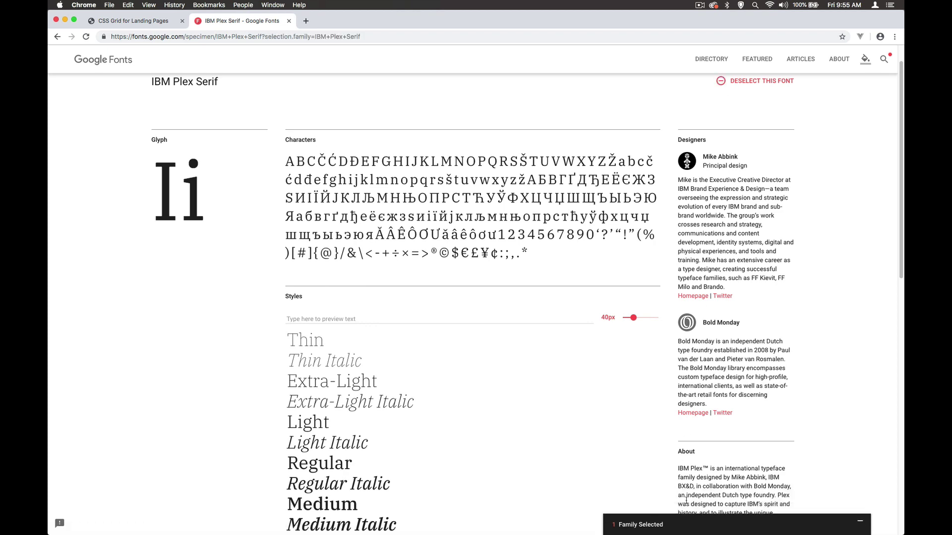
In Customize, include the medium 500 weight of IBM Plex Serif alongside regular 400.
left_click(638, 525)
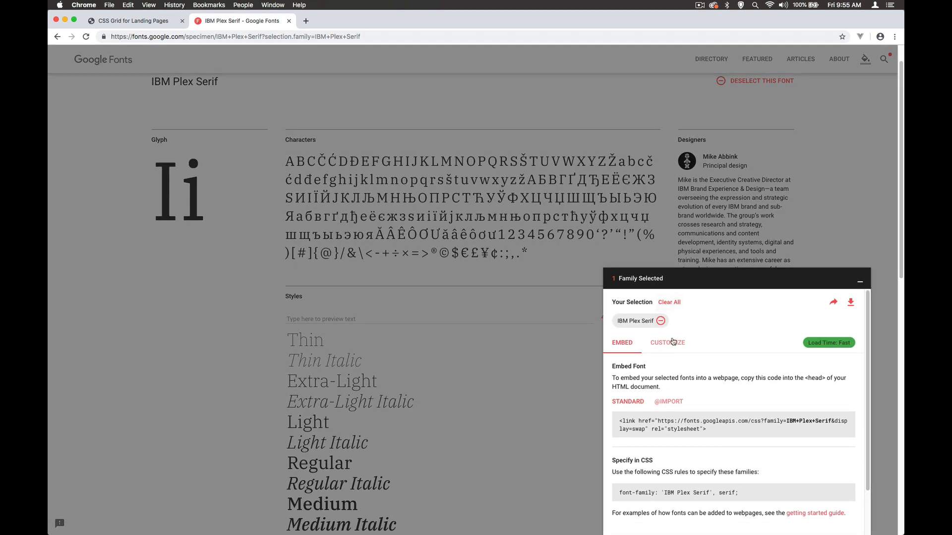
left_click(667, 342)
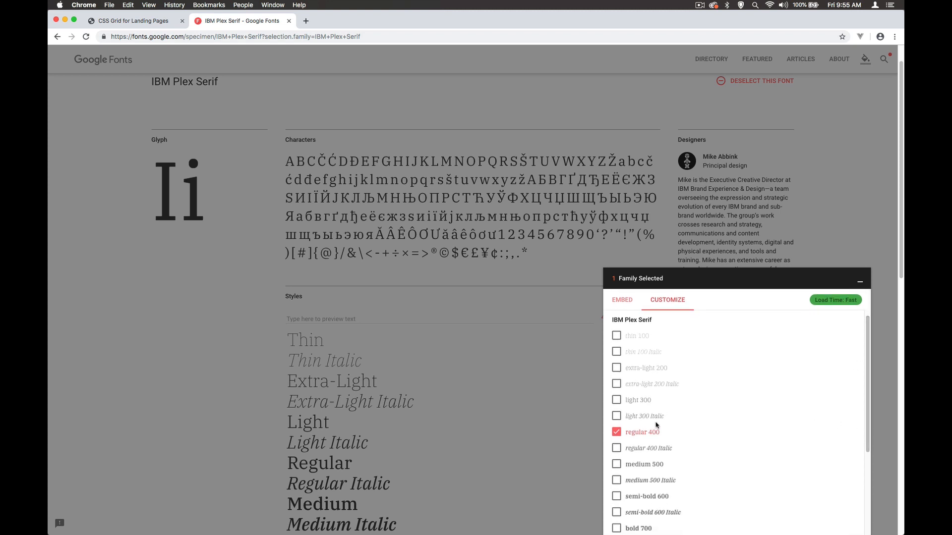
mouse_move(619, 469)
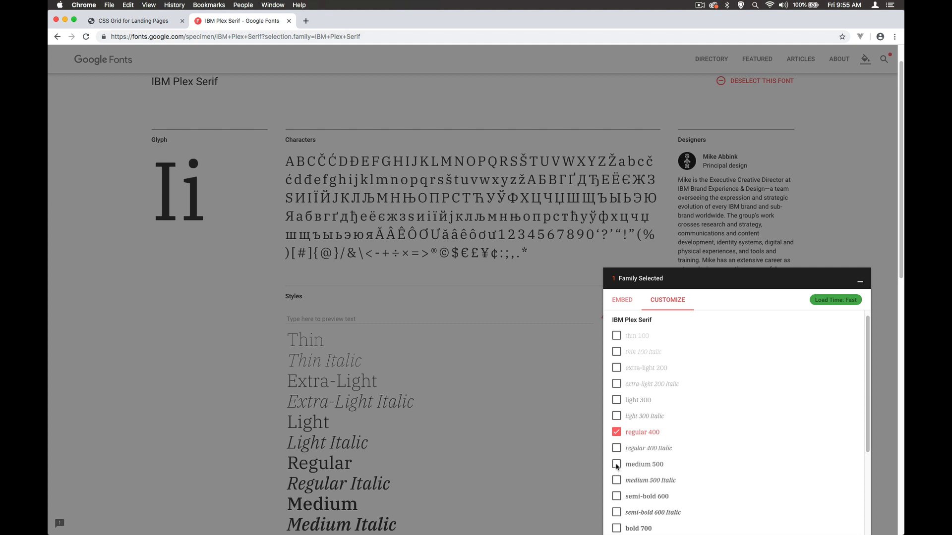
left_click(617, 464)
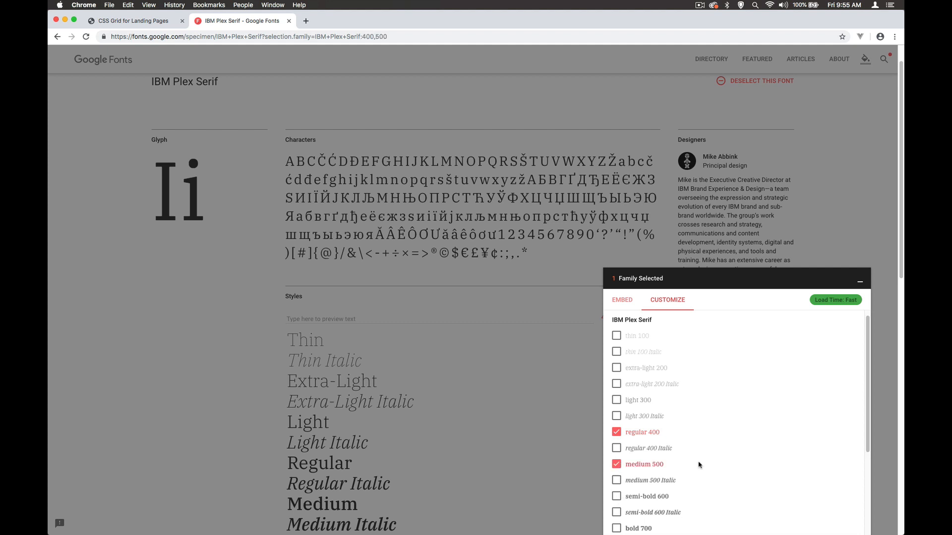
mouse_move(707, 413)
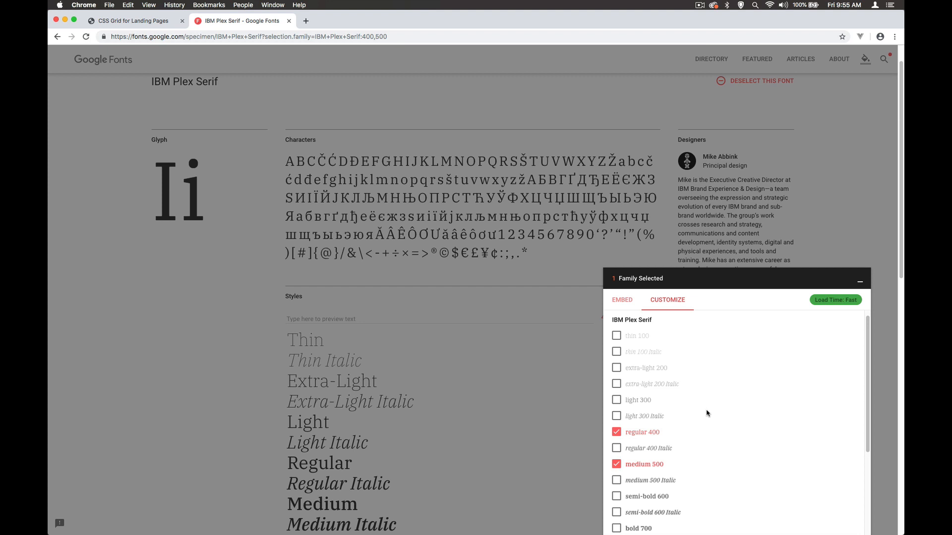
mouse_move(665, 337)
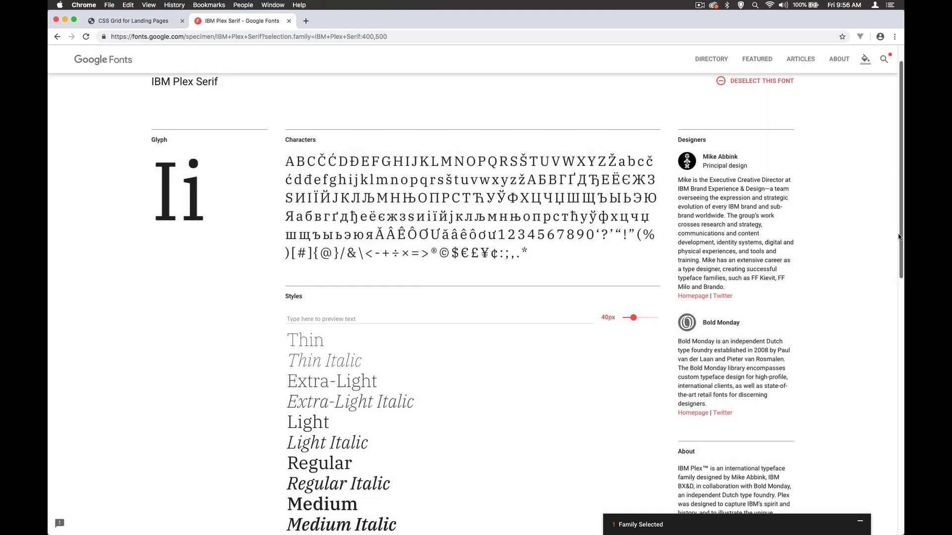
Search the directory for 'open' and review the Open Sans specimen to add it.
scroll("down", 3)
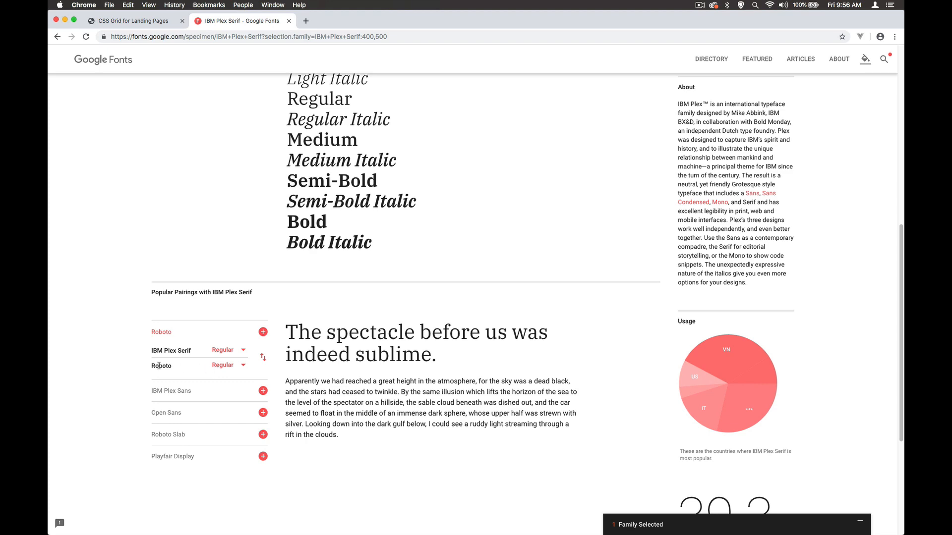
mouse_move(217, 378)
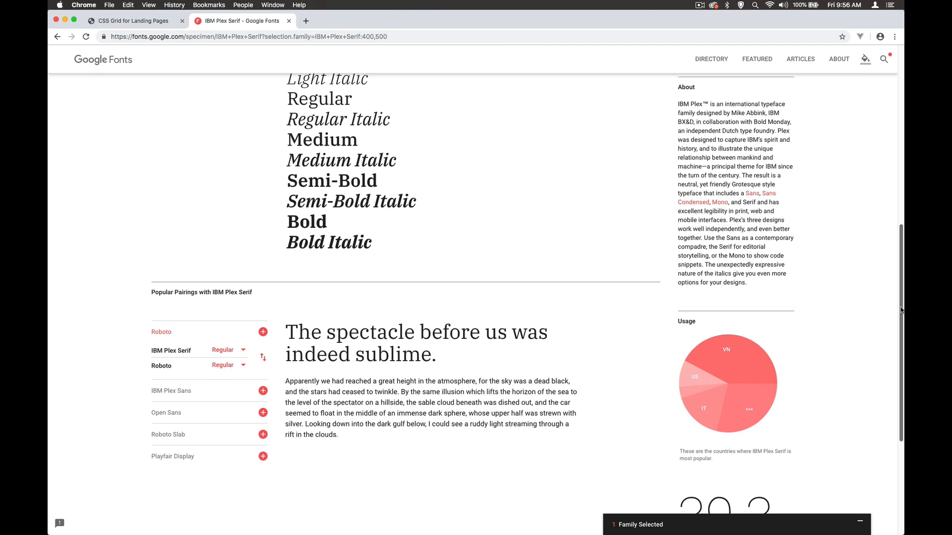
scroll("up", 3)
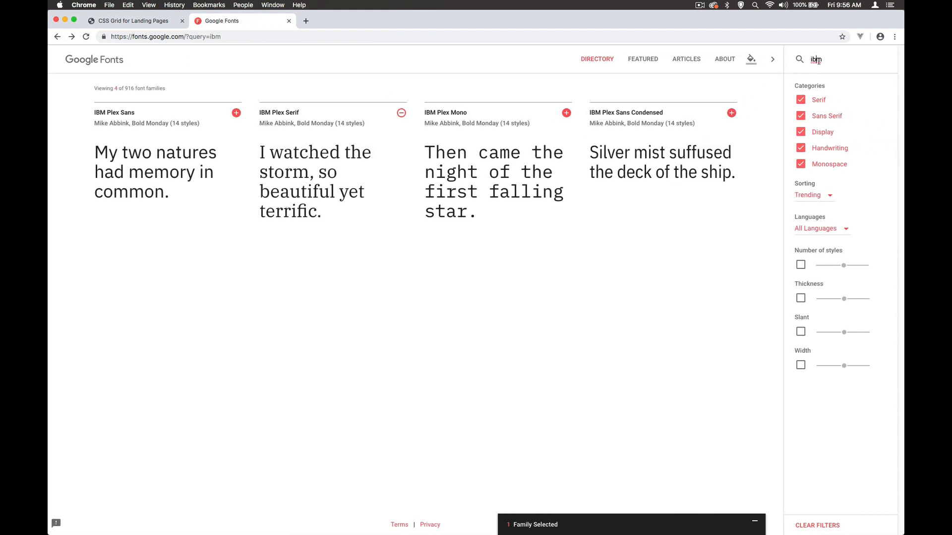
type("open")
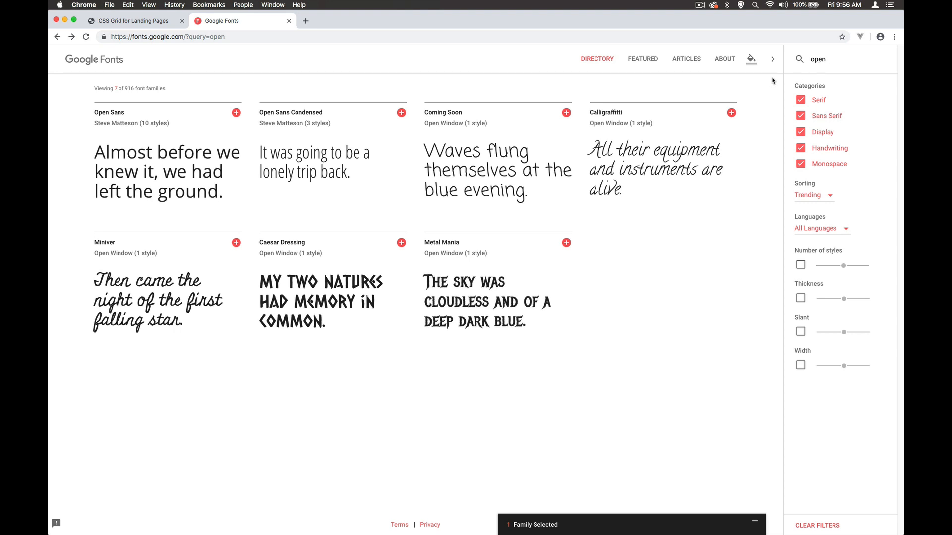
mouse_move(111, 115)
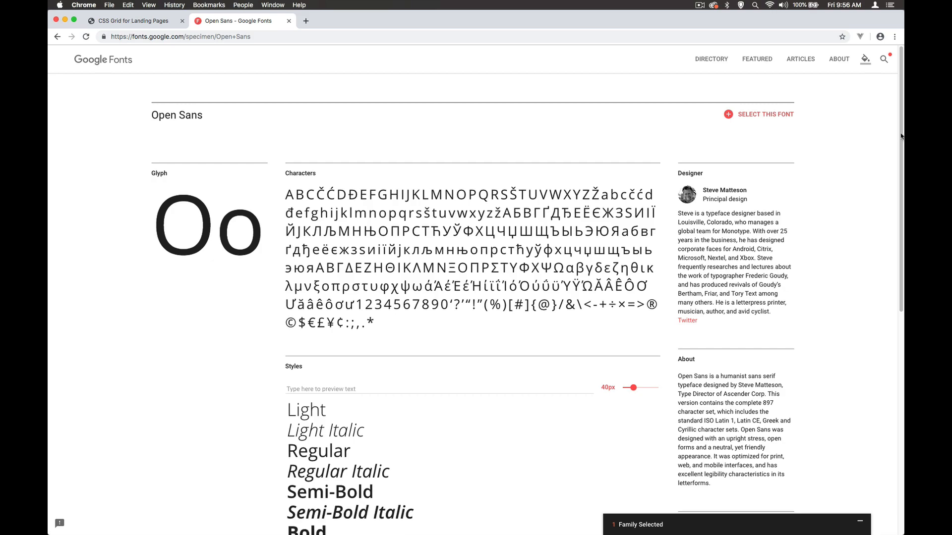
scroll("down", 3)
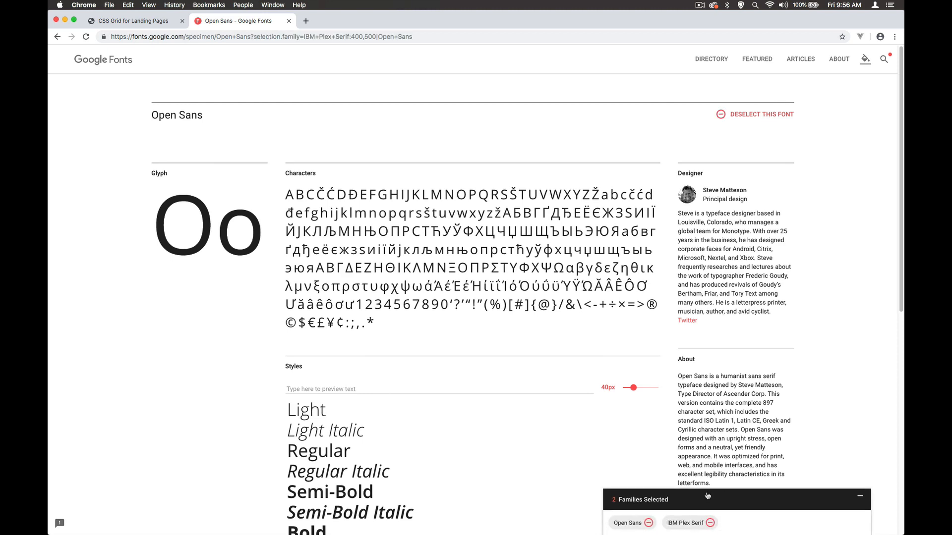
Show the Embed code linking IBM Plex Serif 400,500 and Open Sans for copying.
left_click(707, 497)
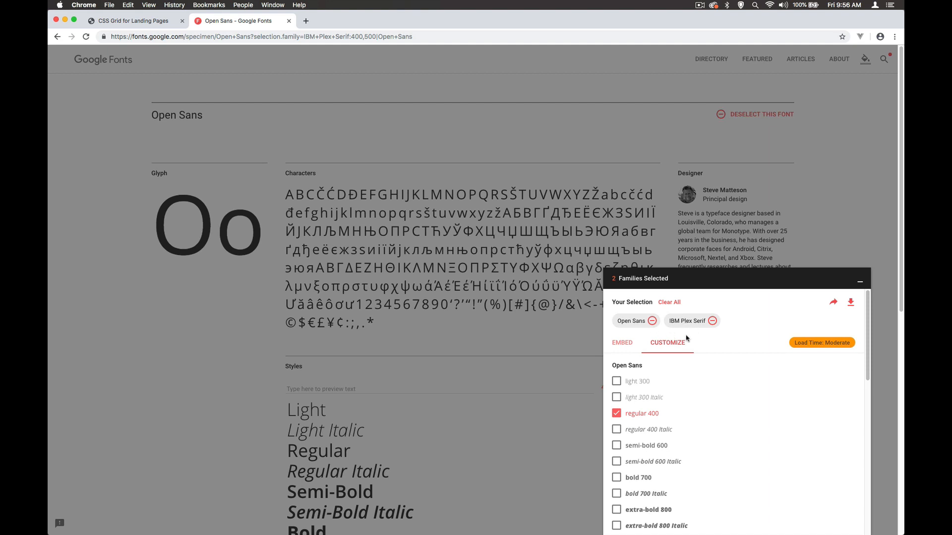
left_click(621, 342)
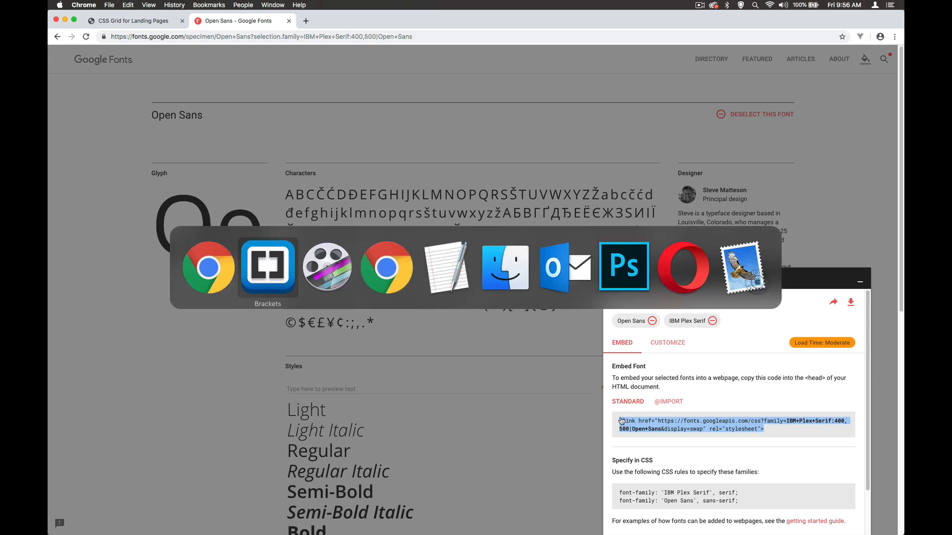
Paste the Google Fonts <link> for IBM Plex Serif and Open Sans into index.html's head.
left_click(268, 268)
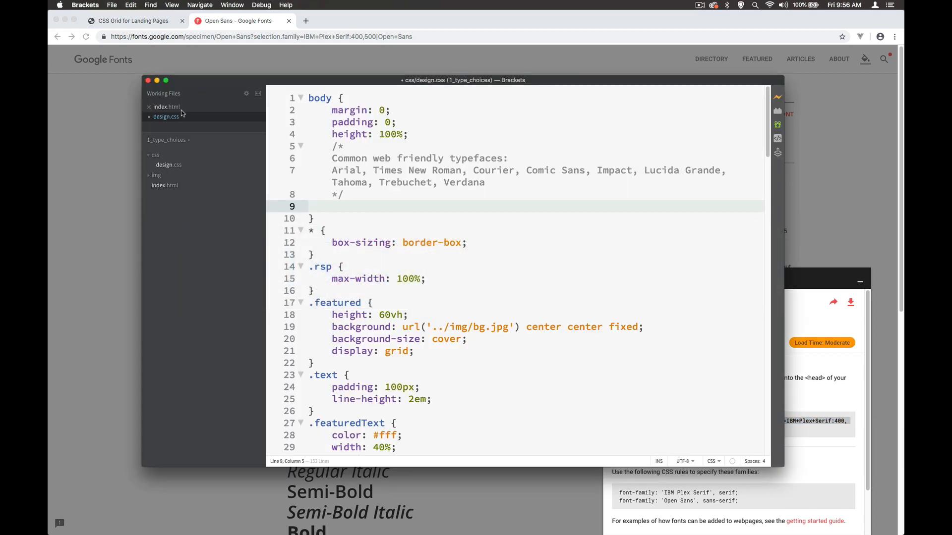
left_click(166, 107)
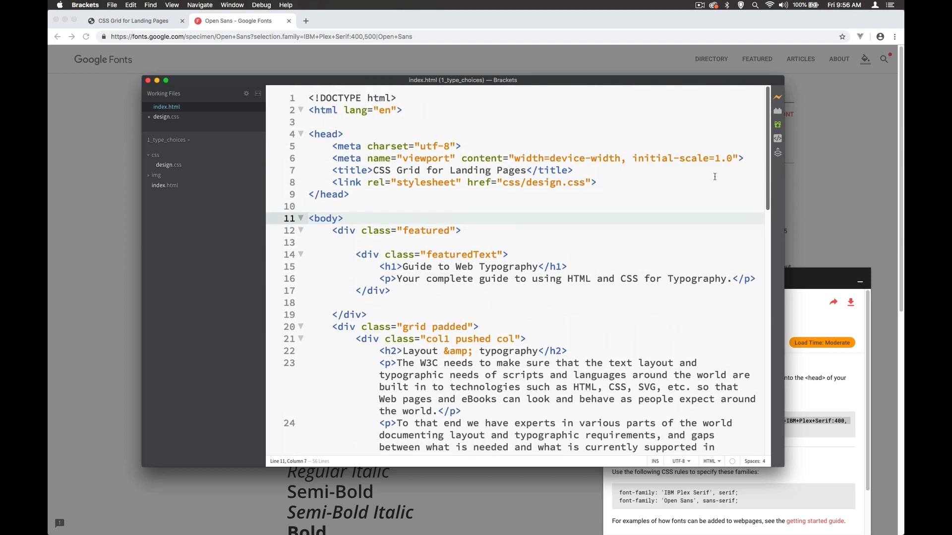
type("<link href=\"https://fonts.googleapis.com/css?family=IBM+Plex+Serif:400,500|Open+Sans&display=swap\" rel=\"stylesheet\">")
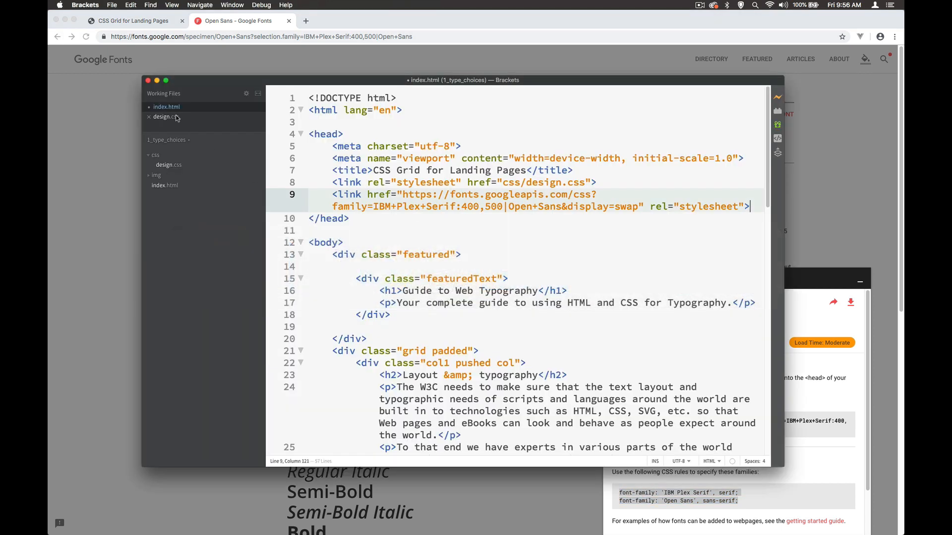
Paste the font-family rules into body in design.css, keeping only 'Open Sans', sans-serif.
left_click(165, 117)
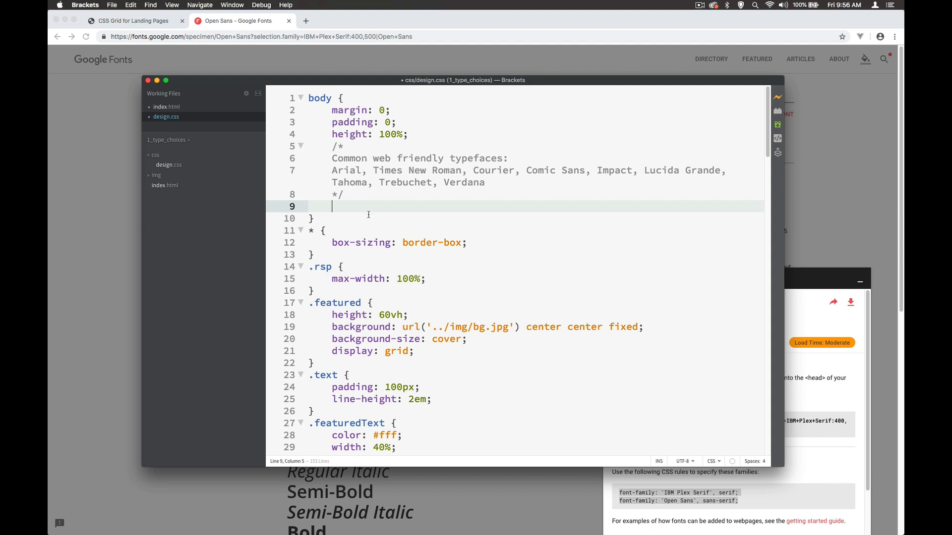
type("font-family: 'IBM Plex Serif', serif;")
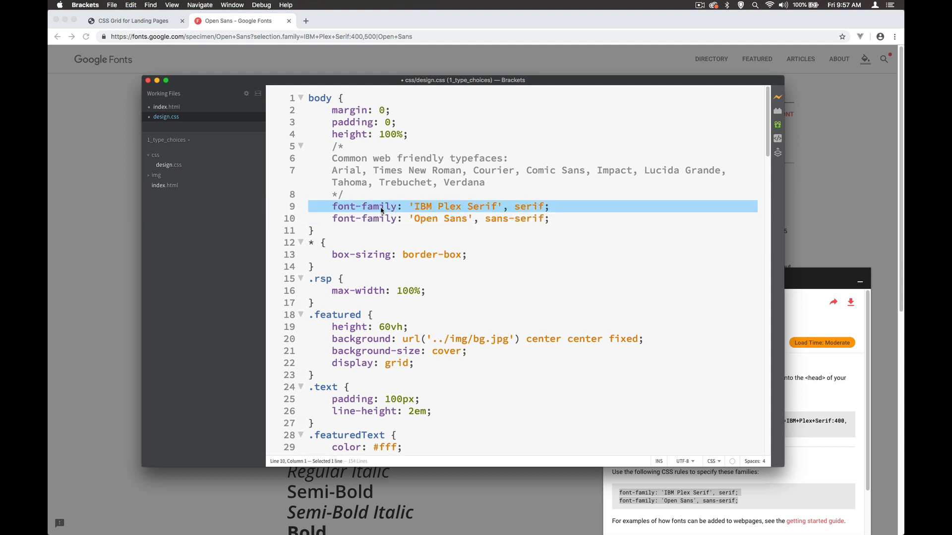
key("Delete")
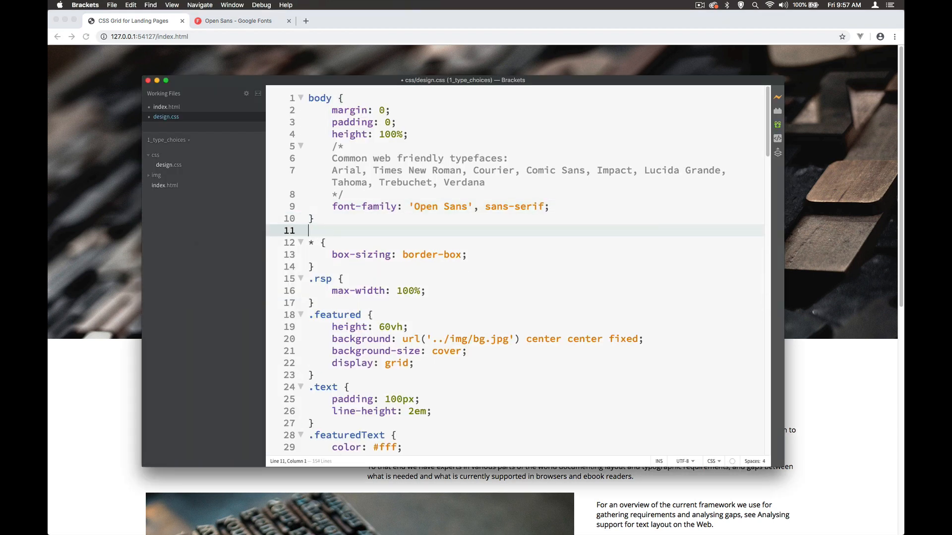
Write an h1, h2, h3 rule with font-family: 'IBM Plex Serif', serif in design.css.
type("h1,")
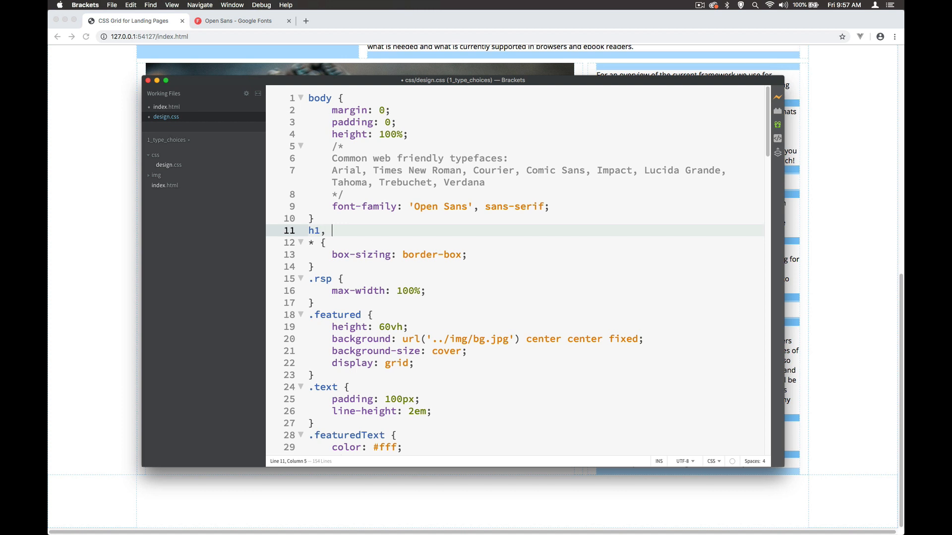
type("h2,")
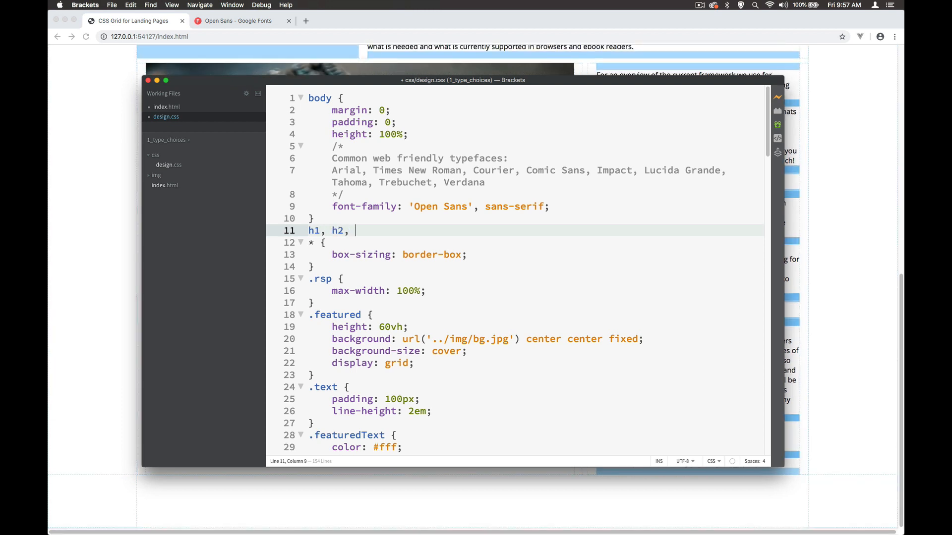
type("h3{")
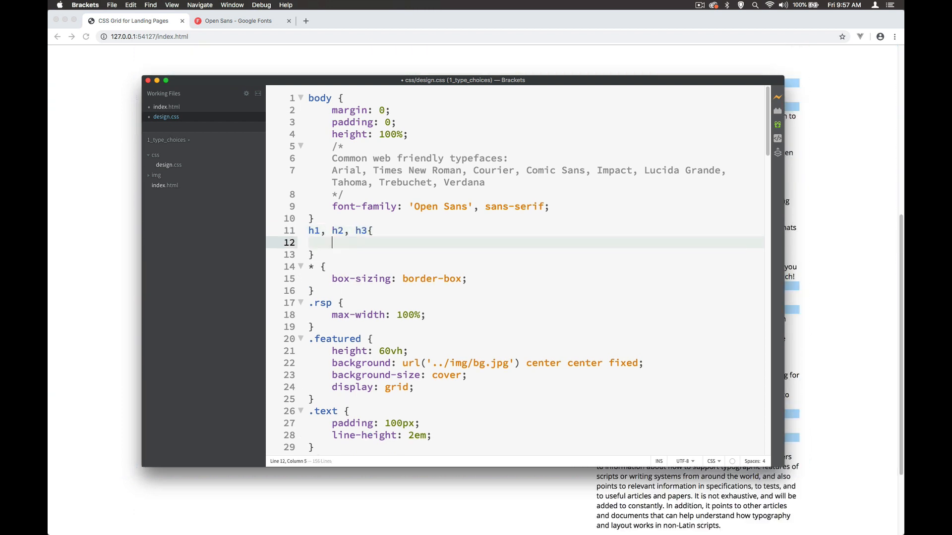
type("font-family: 'IBM Plex Serif', serif;")
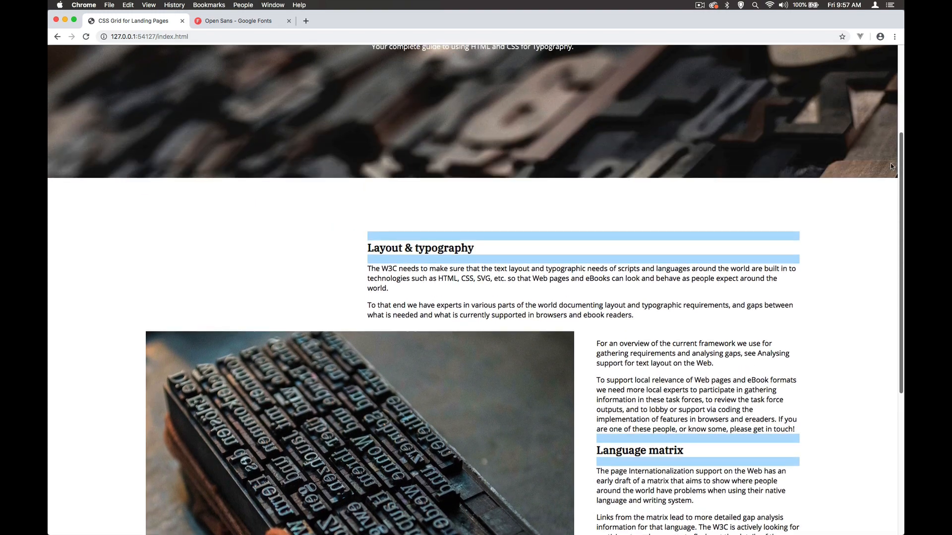
scroll("up", 3)
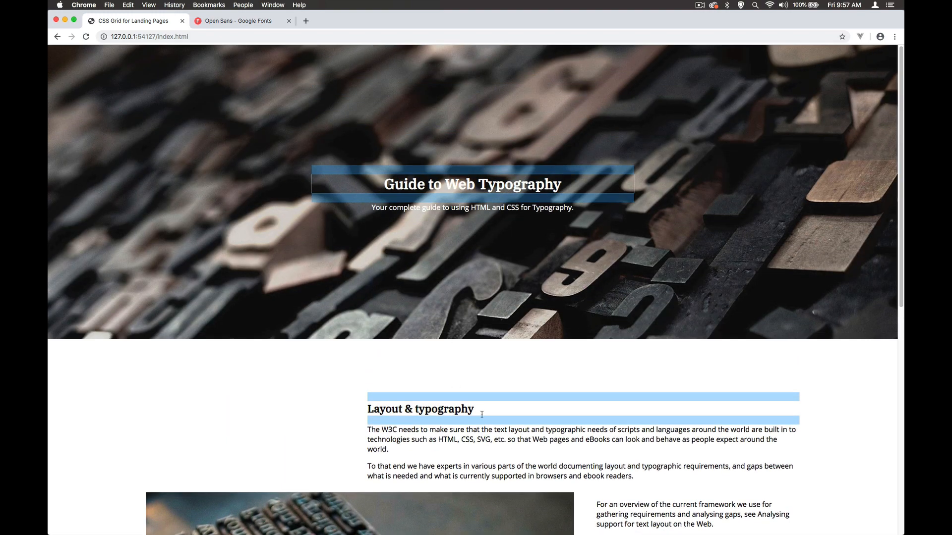
mouse_move(499, 427)
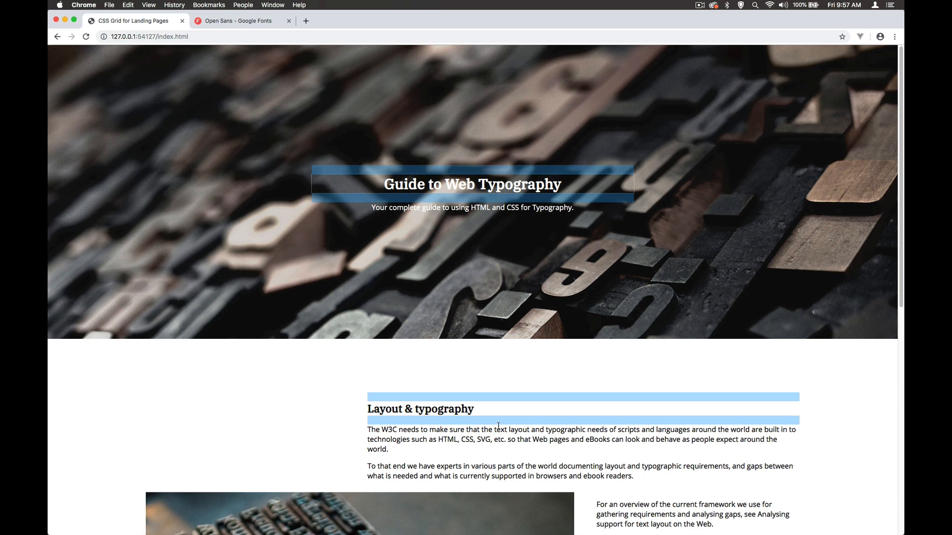